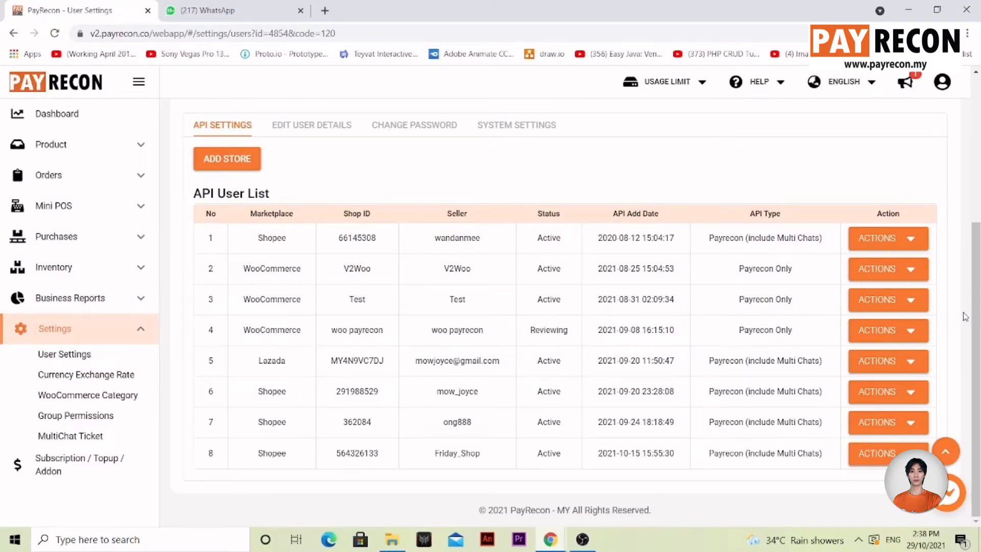
- Go to Product Listings under Product and bring the products table into view
{"action": "left_click", "coordinate": [76, 144]}
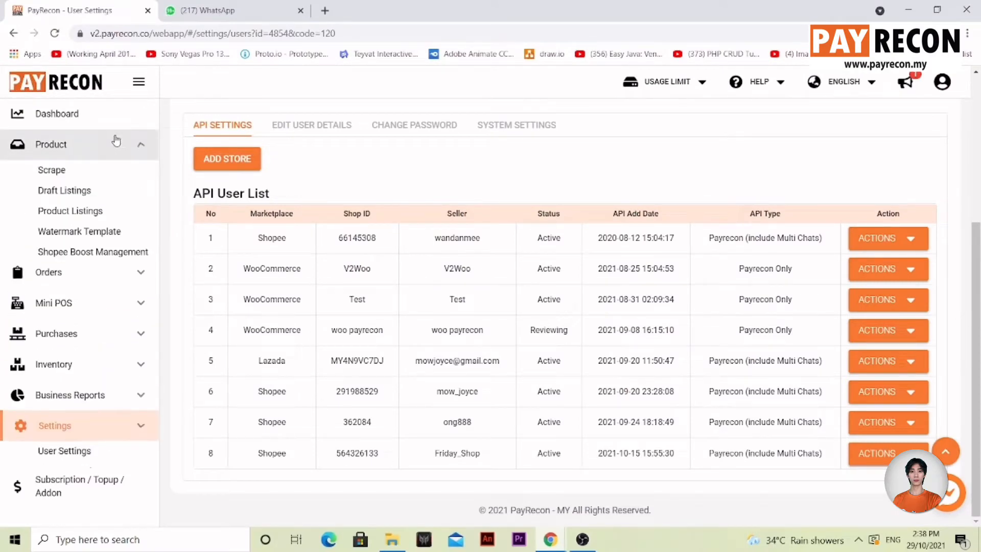
{"action": "mouse_move", "coordinate": [125, 217]}
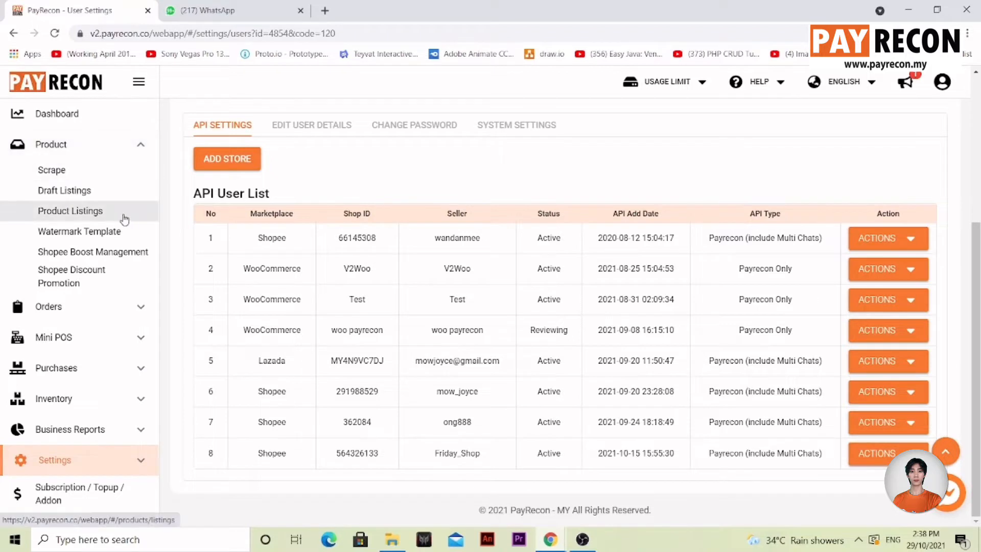
{"action": "left_click", "coordinate": [69, 211]}
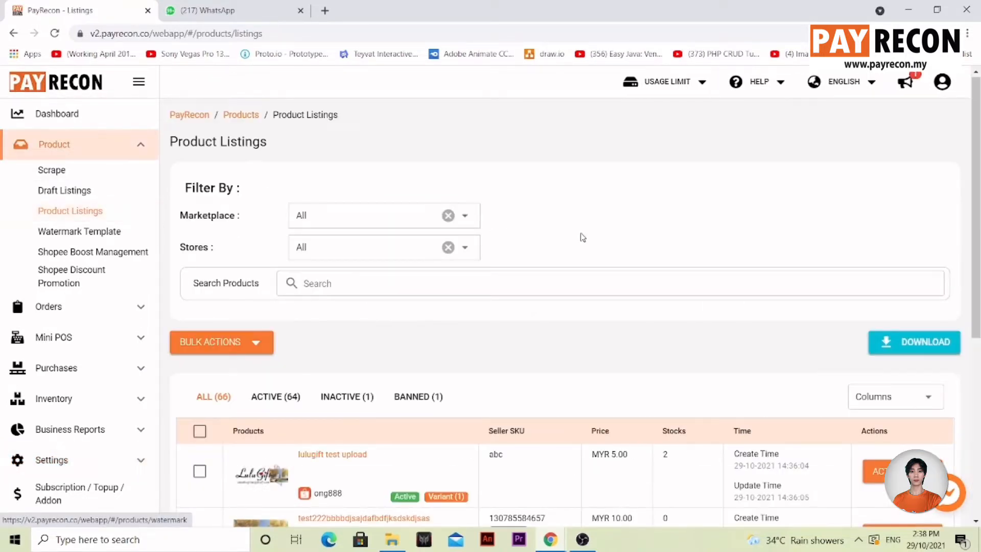
{"action": "scroll", "scroll_direction": "down", "scroll_amount": 3}
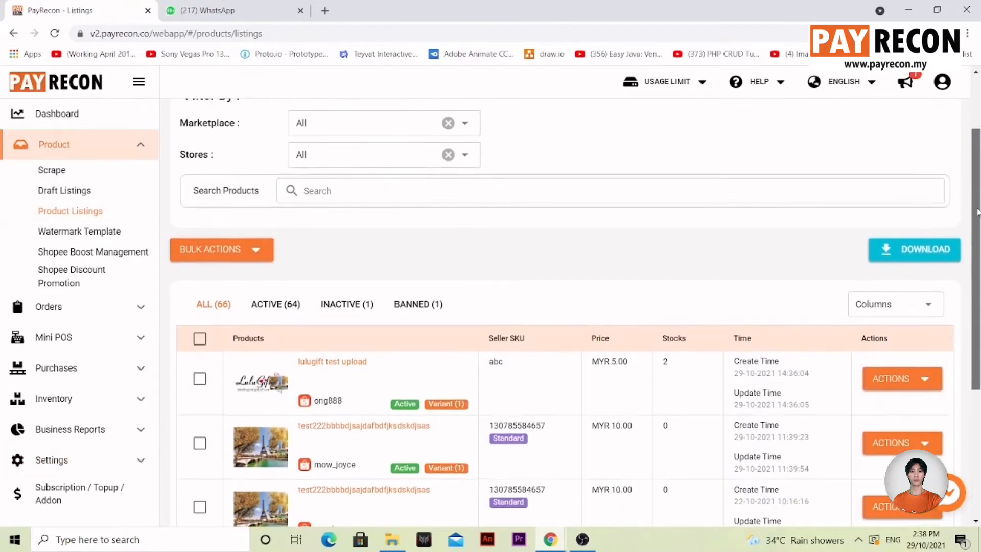
{"action": "scroll", "scroll_direction": "down", "scroll_amount": 3}
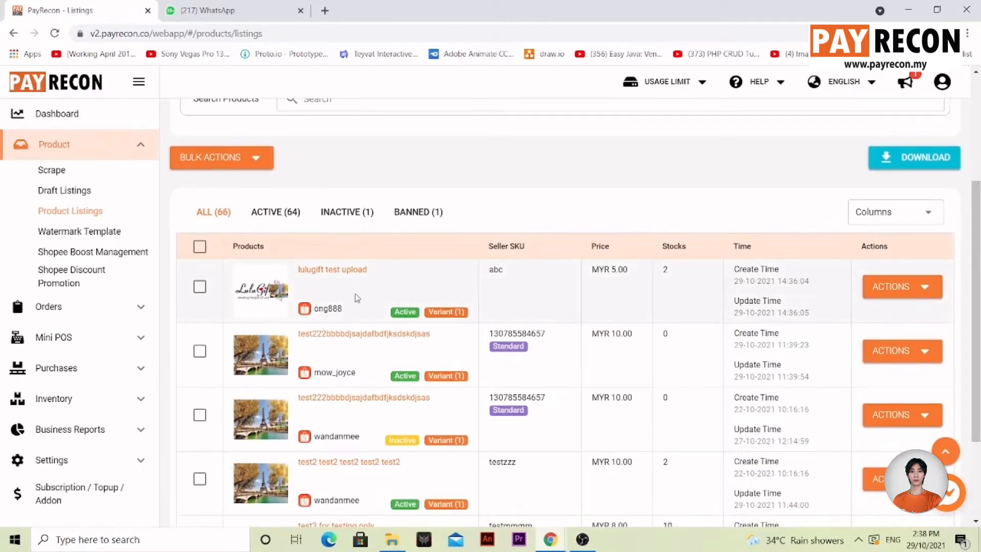
- Import 'lulugift test upload' to the Shopee marketplace, store mow_joyce, via Import To Shop
{"action": "left_click", "coordinate": [901, 287]}
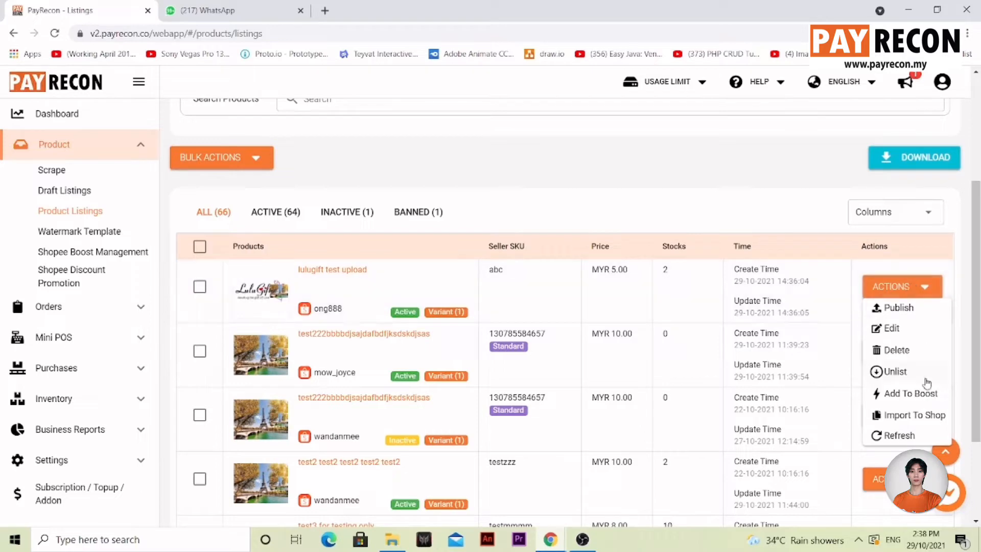
{"action": "left_click", "coordinate": [913, 415]}
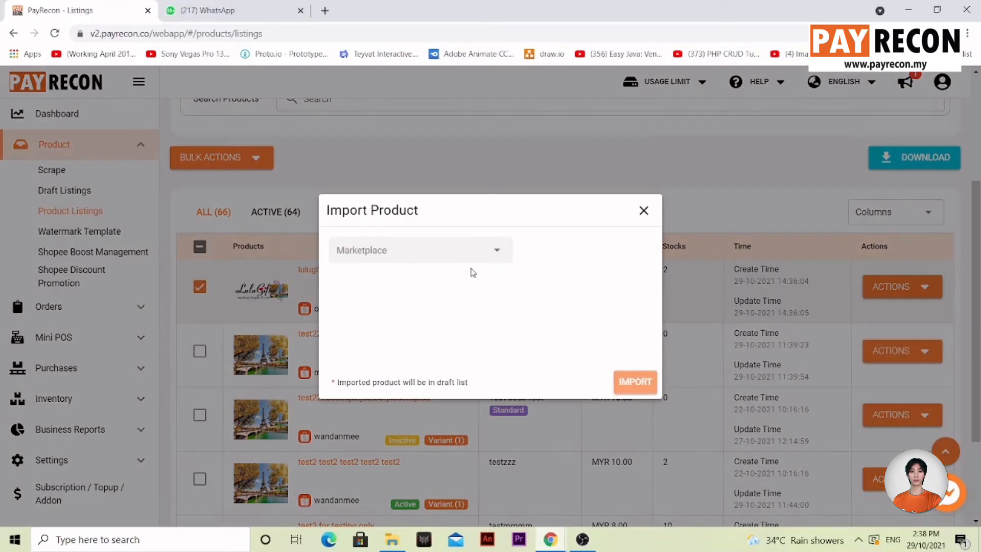
{"action": "left_click", "coordinate": [420, 249]}
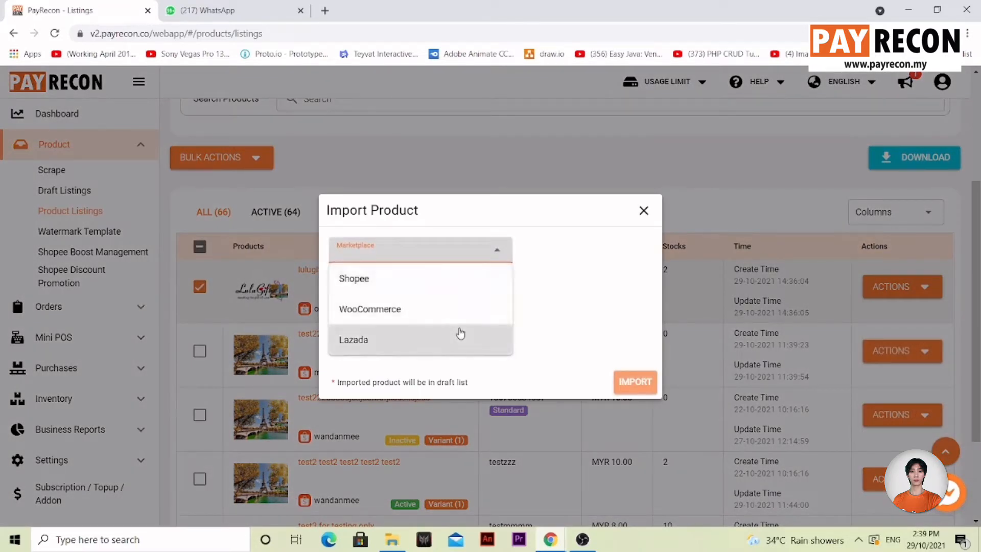
{"action": "left_click", "coordinate": [354, 278]}
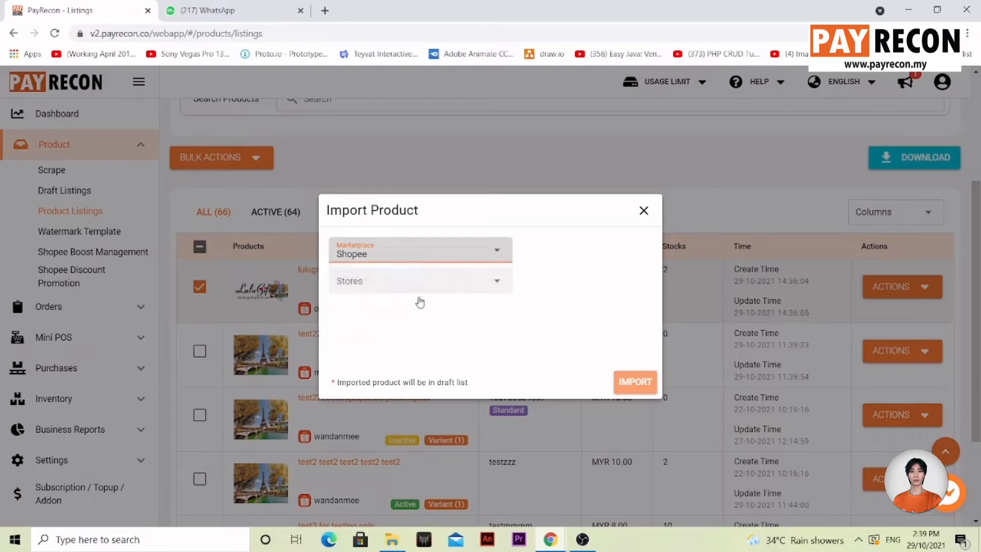
{"action": "left_click", "coordinate": [419, 281]}
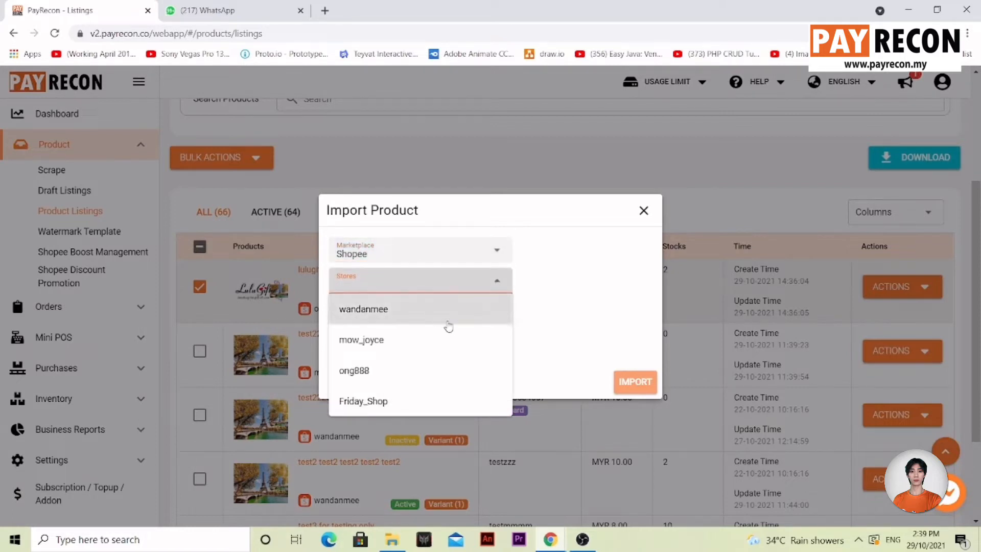
{"action": "mouse_move", "coordinate": [458, 344]}
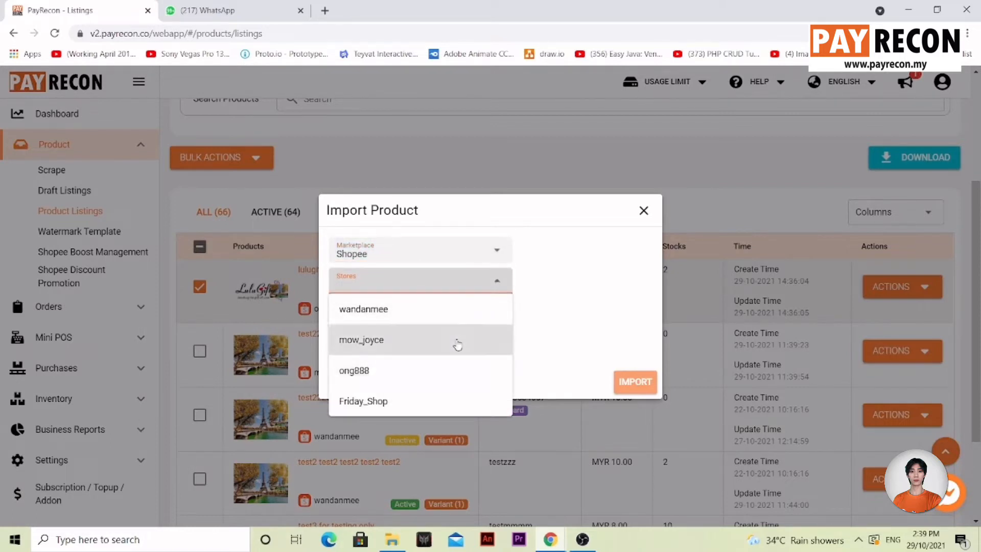
{"action": "left_click", "coordinate": [362, 341]}
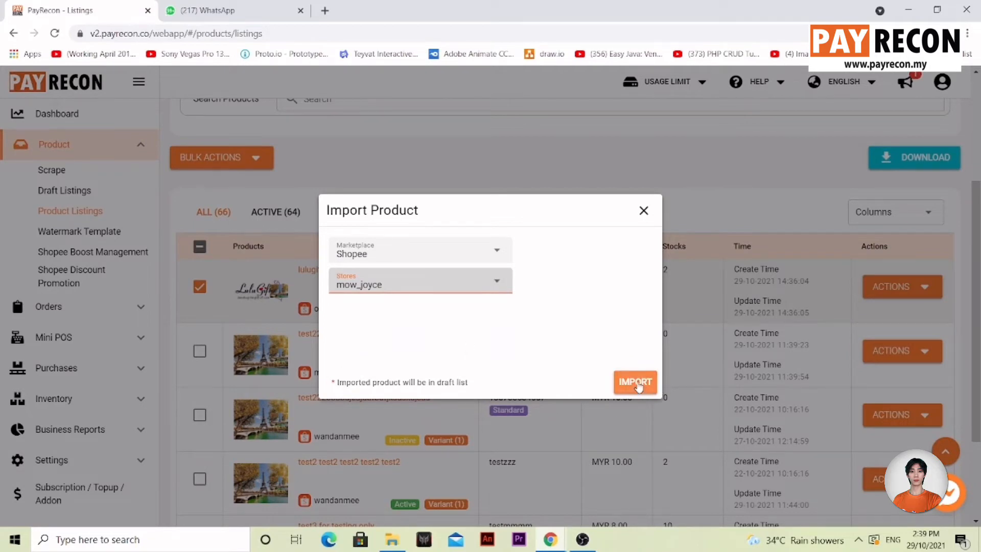
{"action": "left_click", "coordinate": [636, 382]}
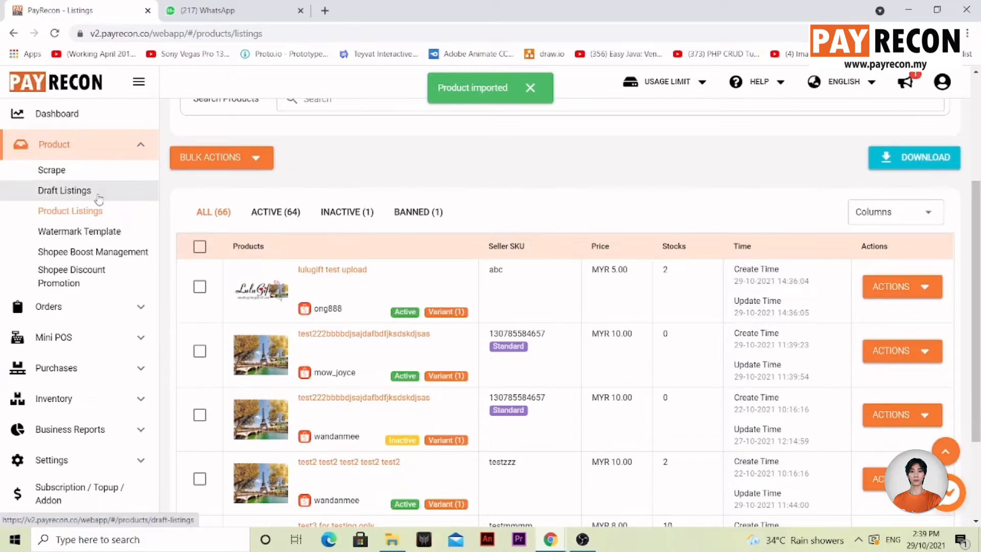
- Check the new 'lulugift test upload' draft for mow_joyce in Draft Listings and show its actions
{"action": "left_click", "coordinate": [65, 190]}
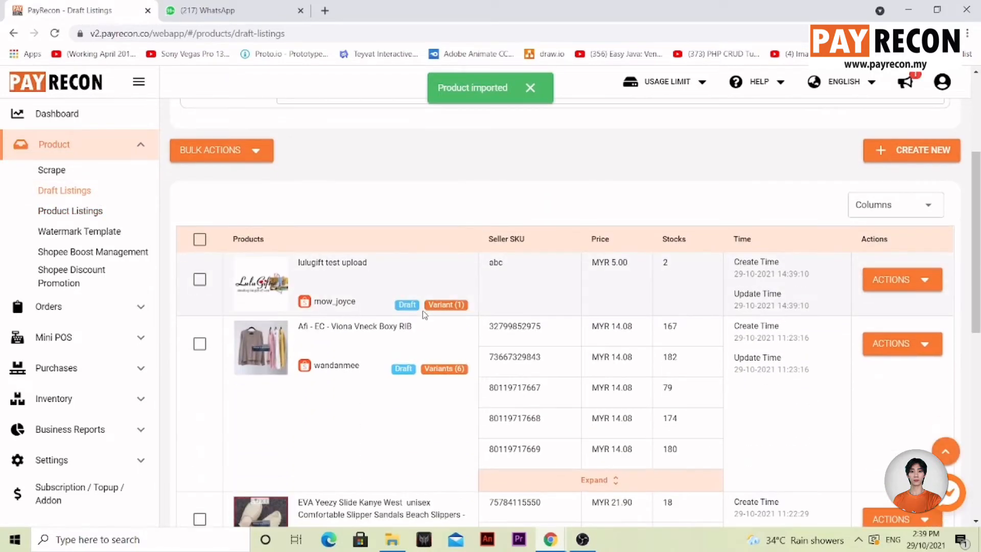
{"action": "double_click", "coordinate": [325, 301]}
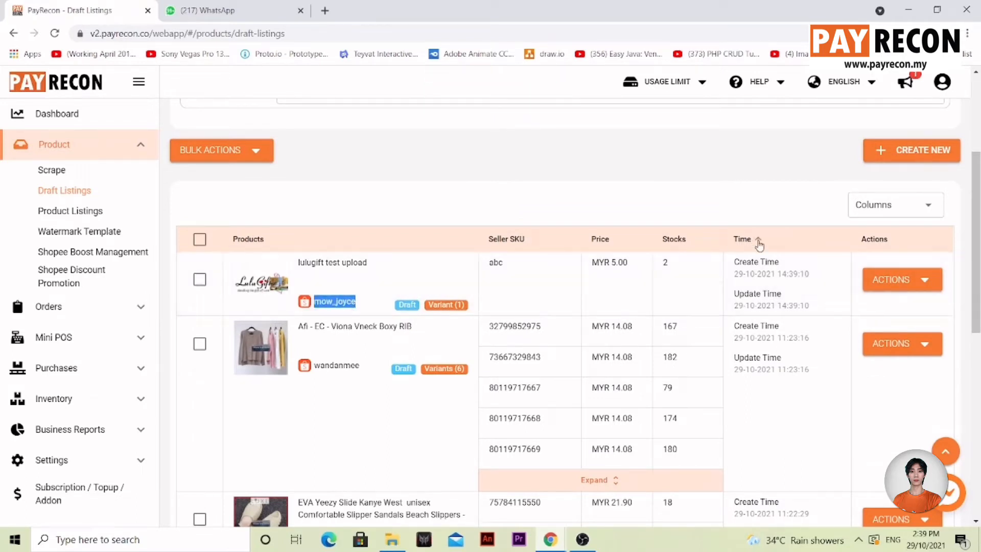
{"action": "left_click", "coordinate": [901, 279]}
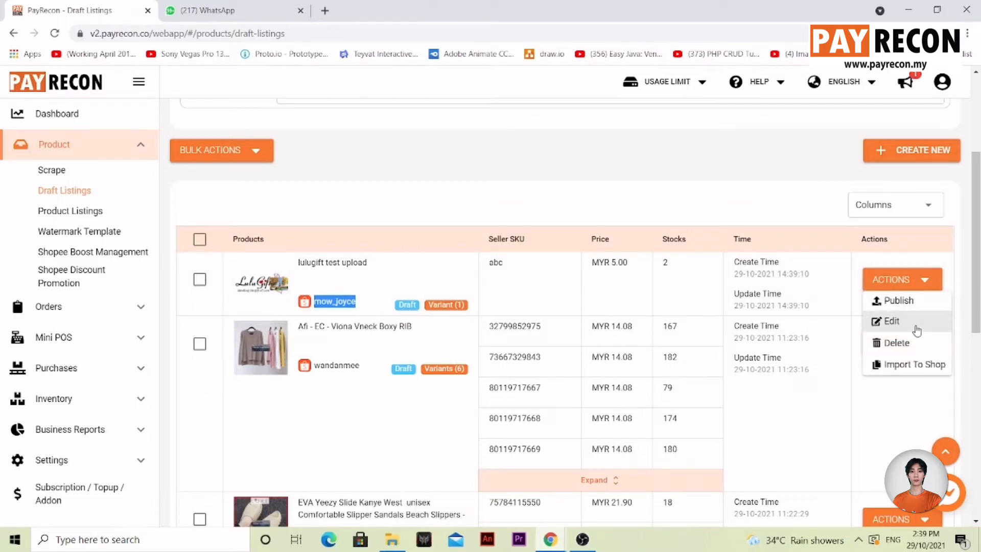
- Review the Edit Product details of the 'lulugift test upload' draft
{"action": "left_click", "coordinate": [891, 321]}
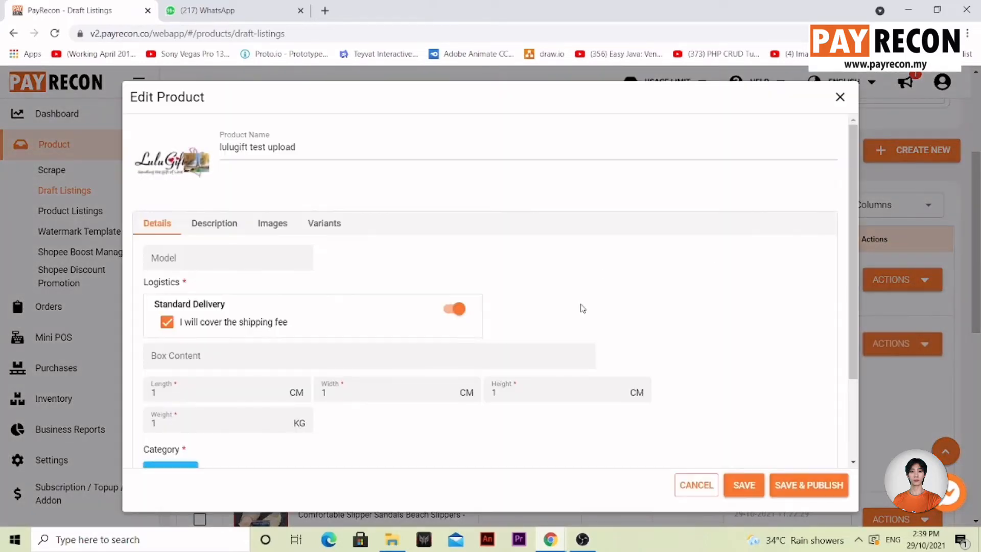
{"action": "scroll", "scroll_direction": "down", "scroll_amount": 3}
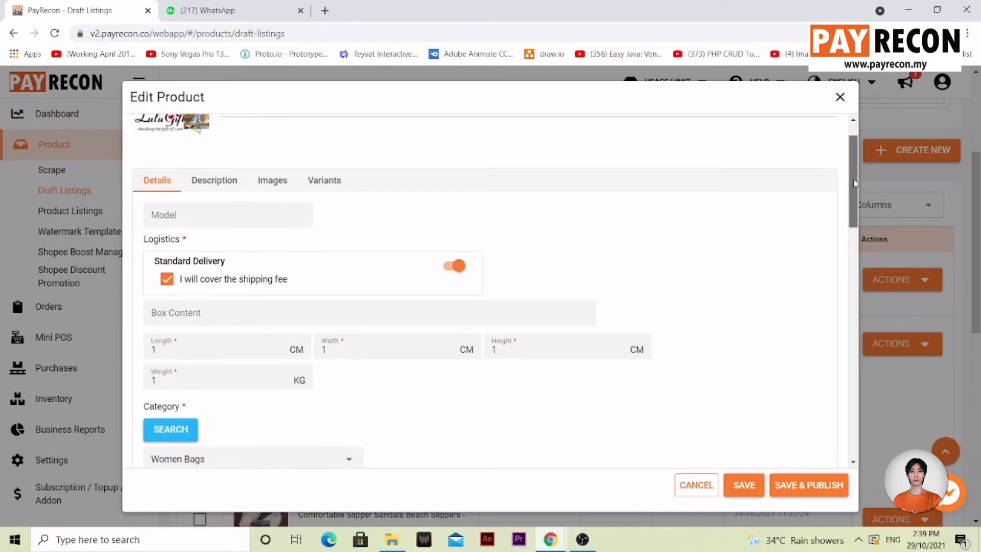
{"action": "scroll", "scroll_direction": "down", "scroll_amount": 3}
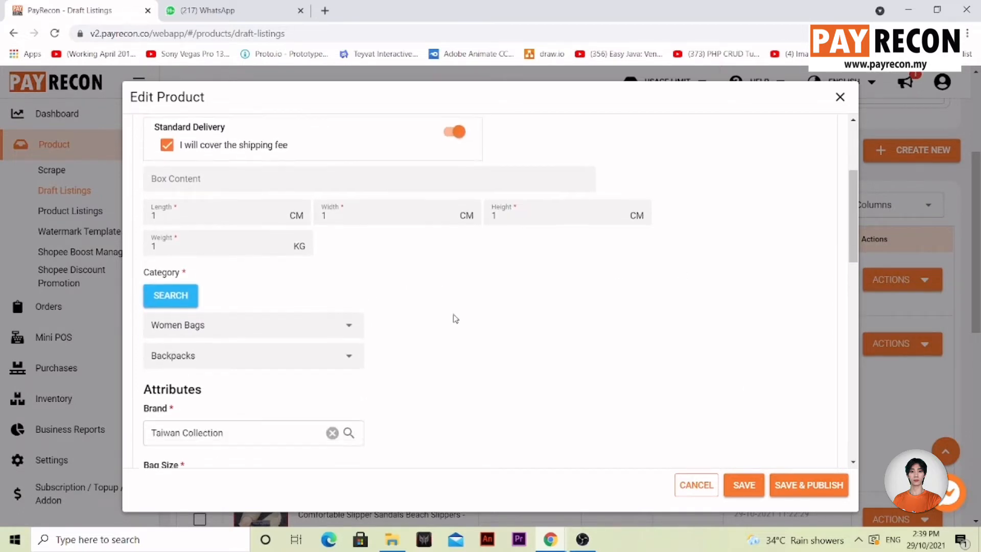
{"action": "scroll", "scroll_direction": "down", "scroll_amount": 3}
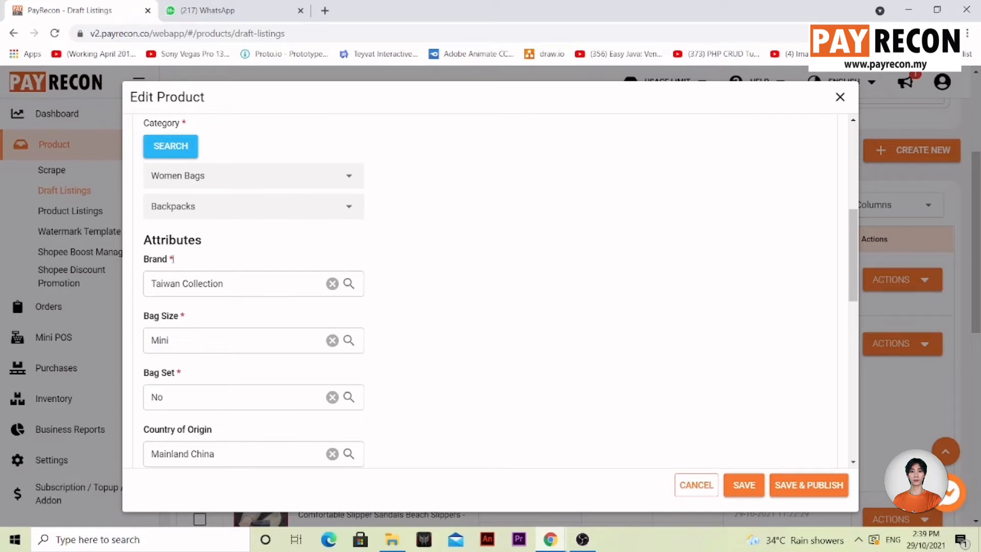
{"action": "scroll", "scroll_direction": "down", "scroll_amount": 3}
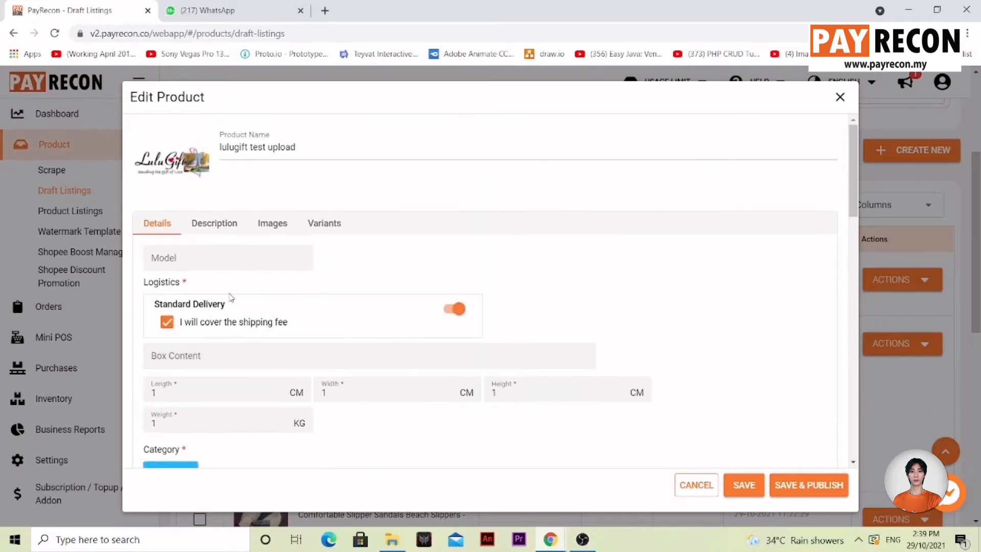
- Review the Images and the Variants: SKU abc, MYR 5.00, 2 in stock
{"action": "left_click", "coordinate": [324, 223]}
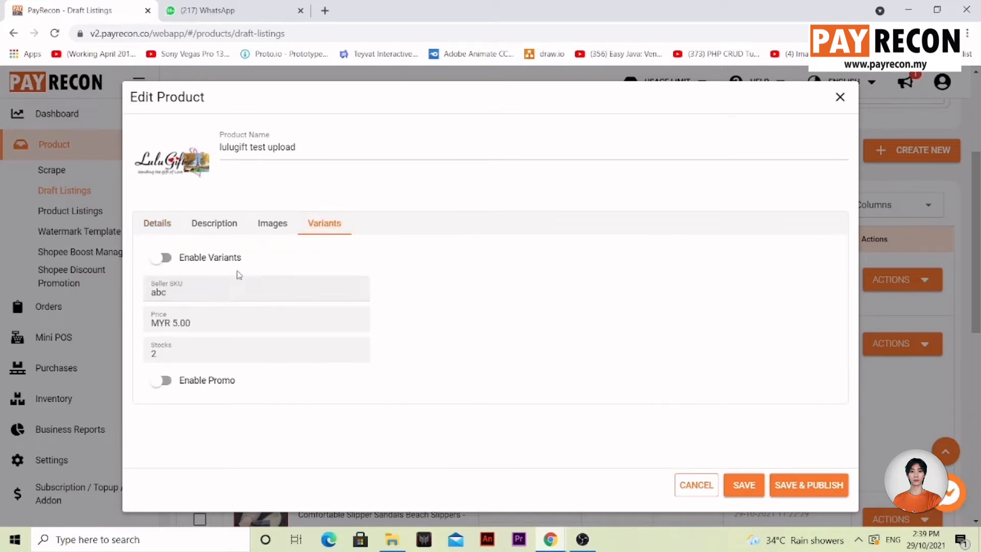
{"action": "mouse_move", "coordinate": [252, 229]}
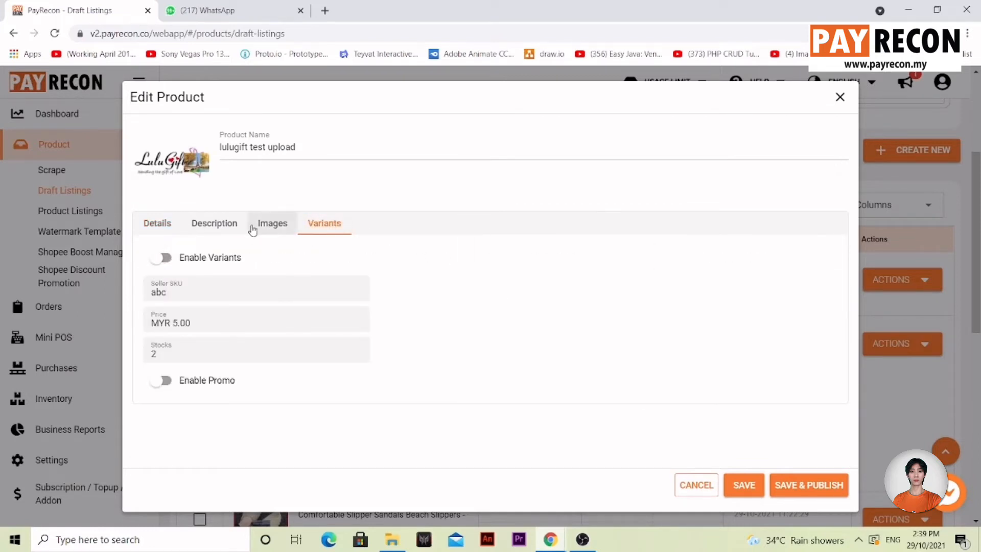
{"action": "left_click", "coordinate": [272, 222]}
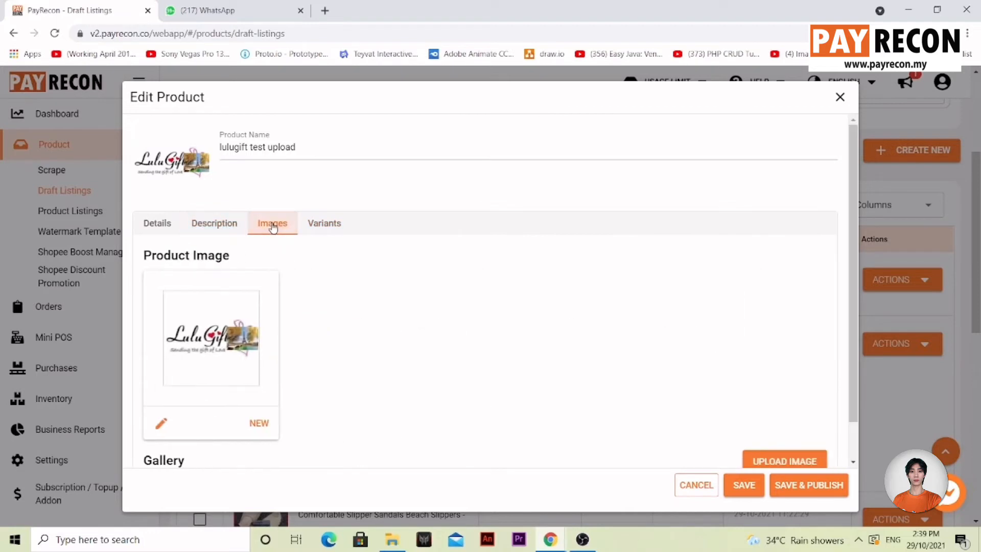
{"action": "mouse_move", "coordinate": [352, 249]}
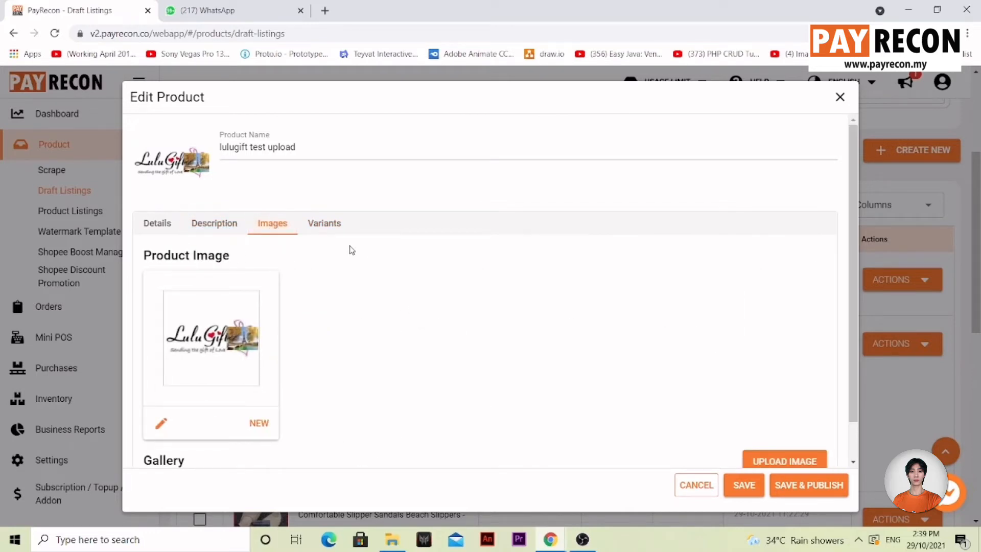
{"action": "left_click", "coordinate": [324, 223]}
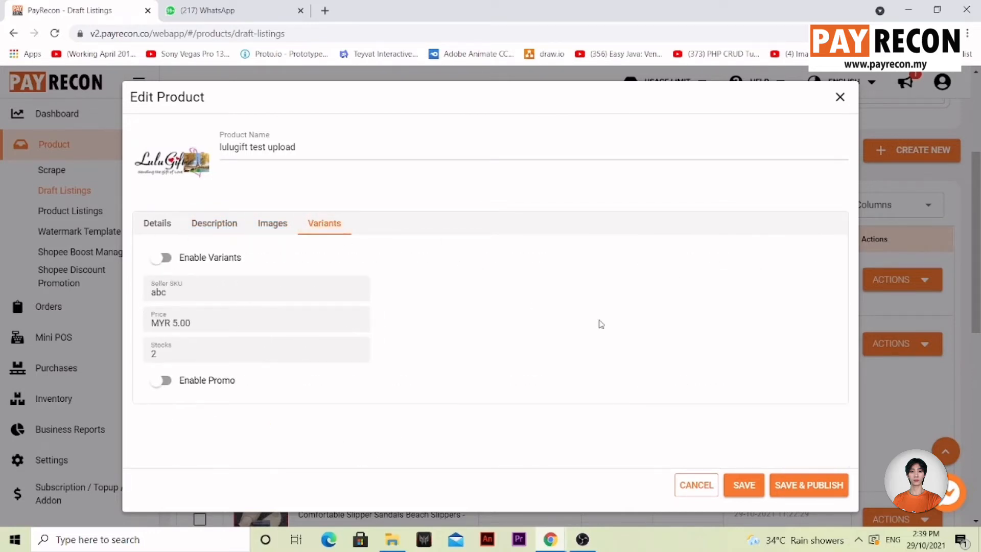
{"action": "mouse_move", "coordinate": [799, 491]}
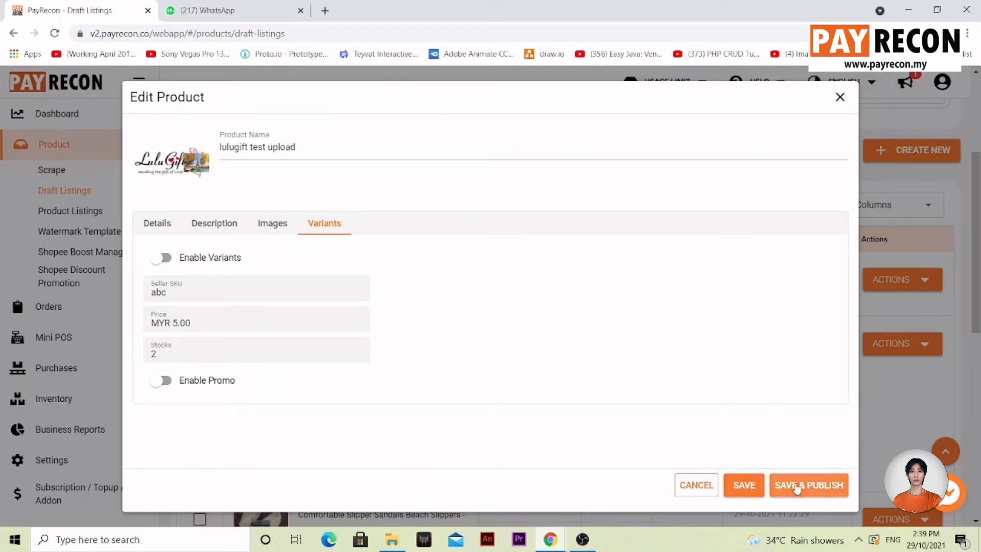
- Save & Publish the draft and find 'lulugift test upload' Active for mow_joyce in Product Listings
{"action": "left_click", "coordinate": [809, 484]}
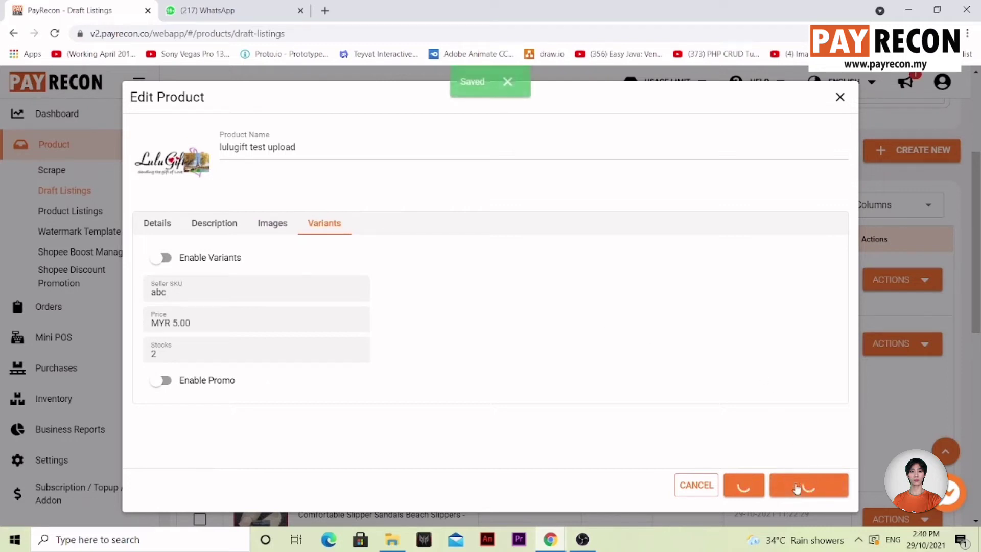
{"action": "left_click", "coordinate": [809, 485]}
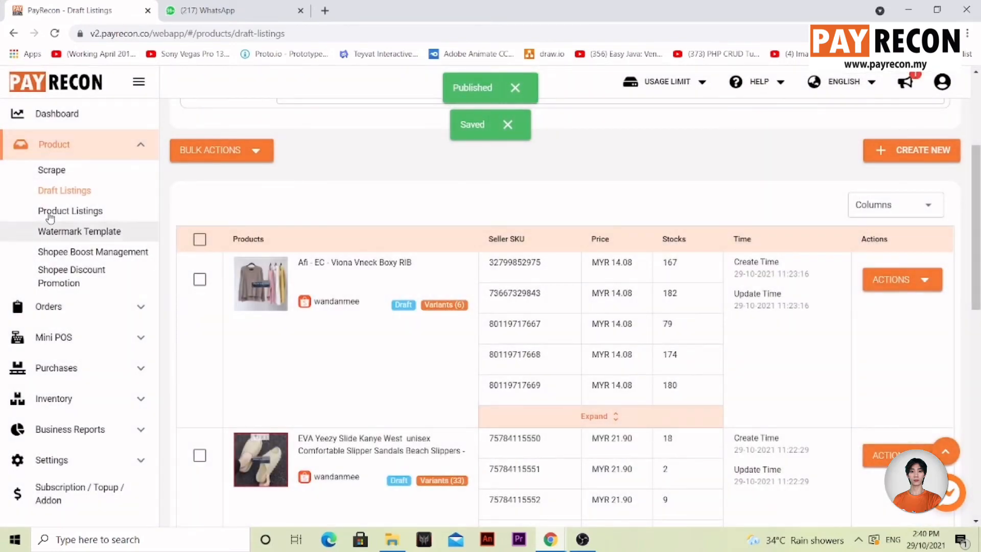
{"action": "left_click", "coordinate": [70, 210]}
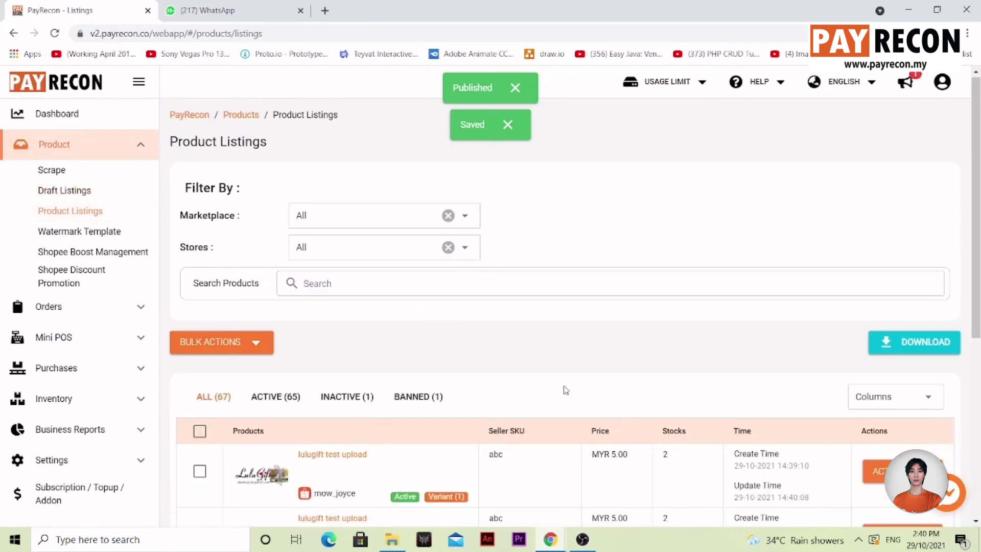
{"action": "scroll", "scroll_direction": "down", "scroll_amount": 3}
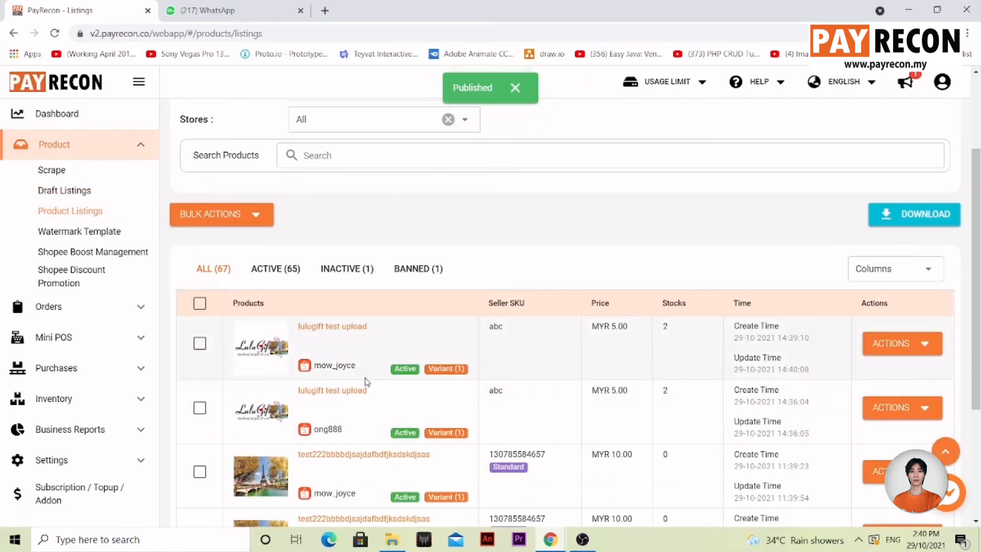
{"action": "mouse_move", "coordinate": [316, 367]}
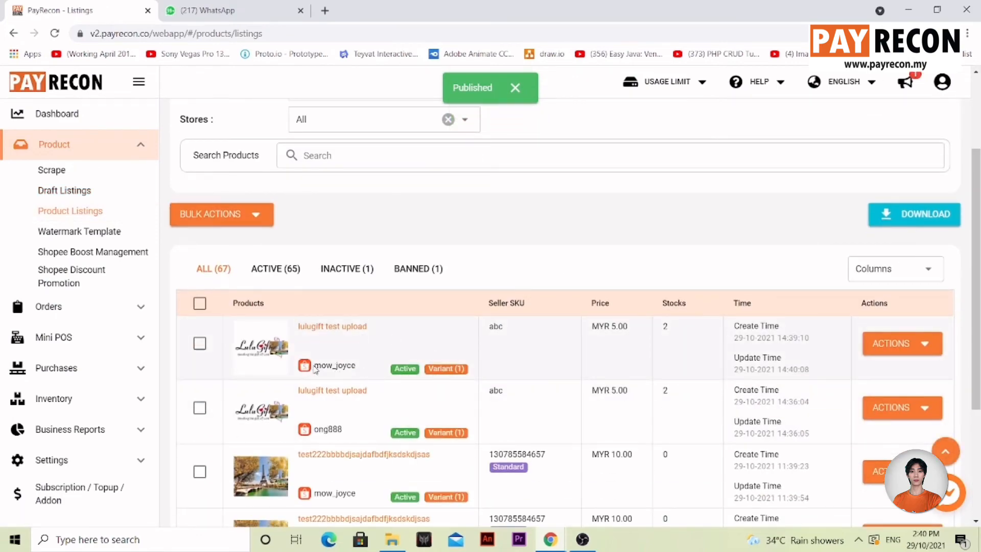
{"action": "left_click", "coordinate": [515, 88]}
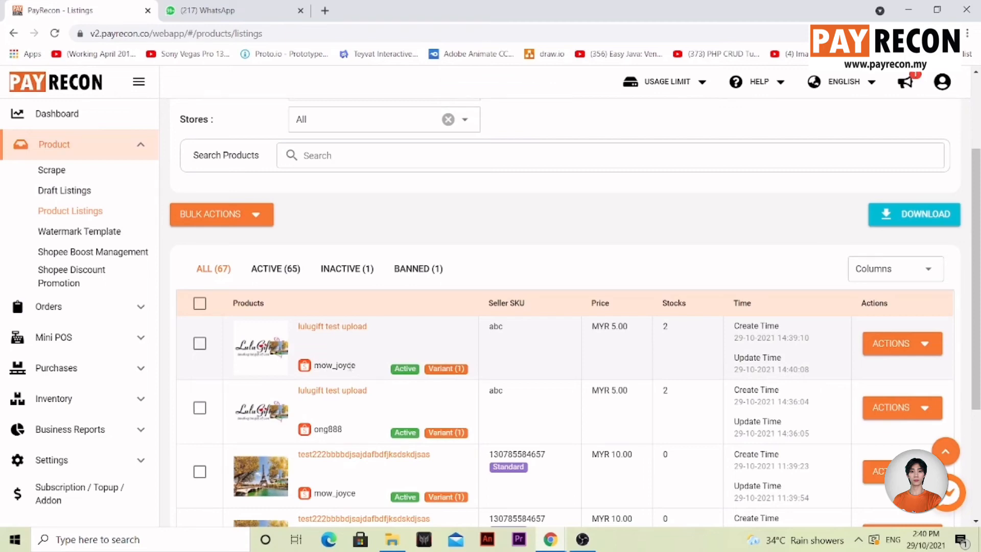